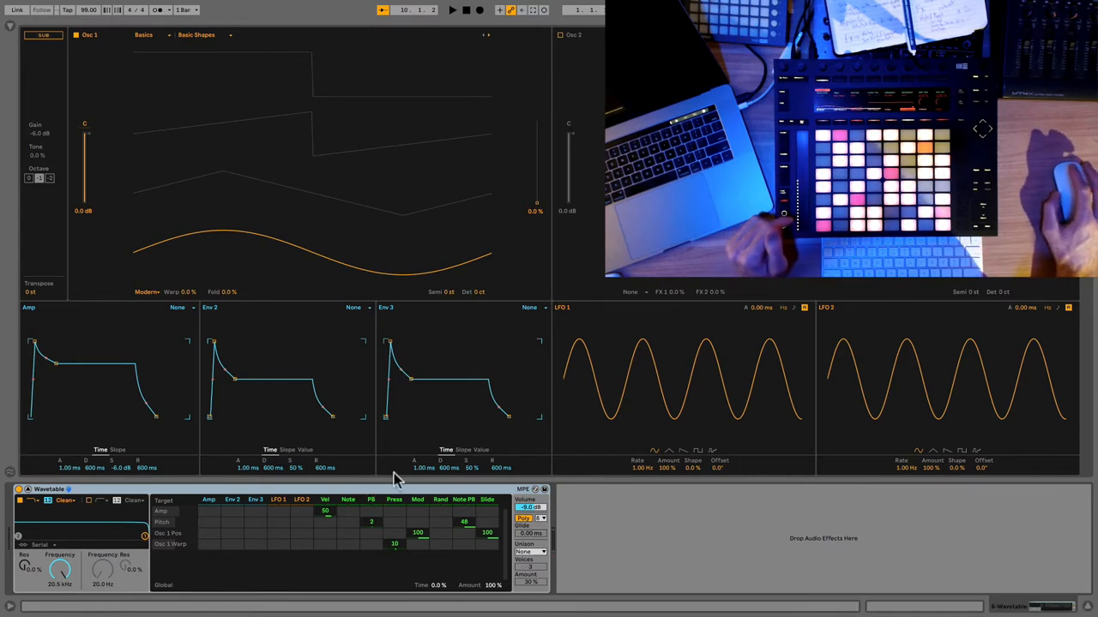
mouse_move(67, 473)
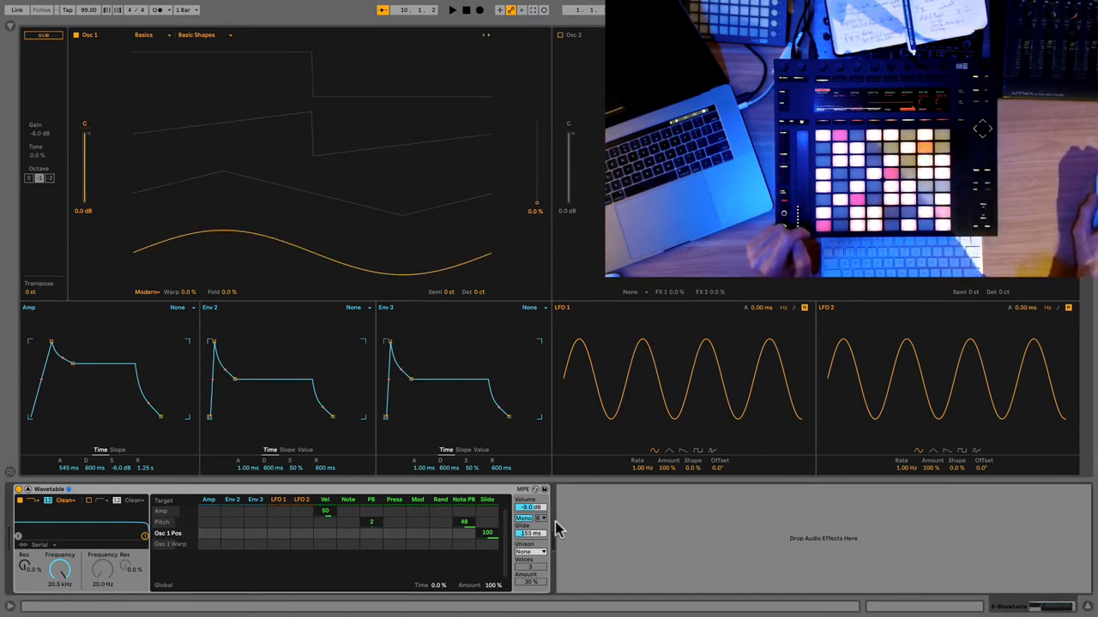
mouse_move(741, 525)
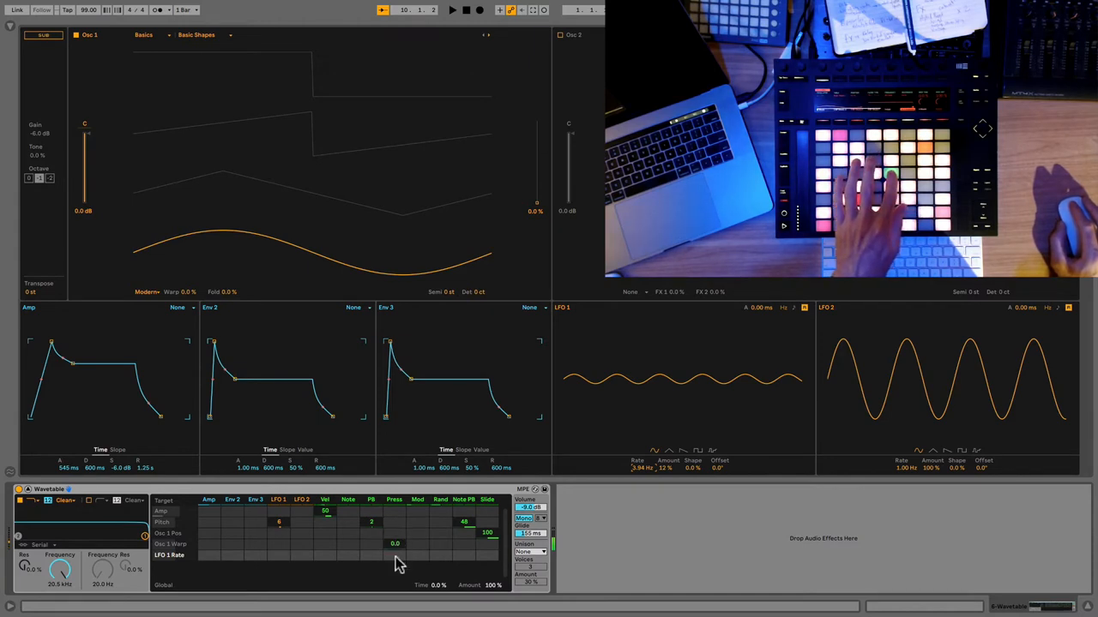
- Drag a Press modulation amount onto the LFO 1 Rate row in Wavetable's matrix
drag(394, 555, 394, 546)
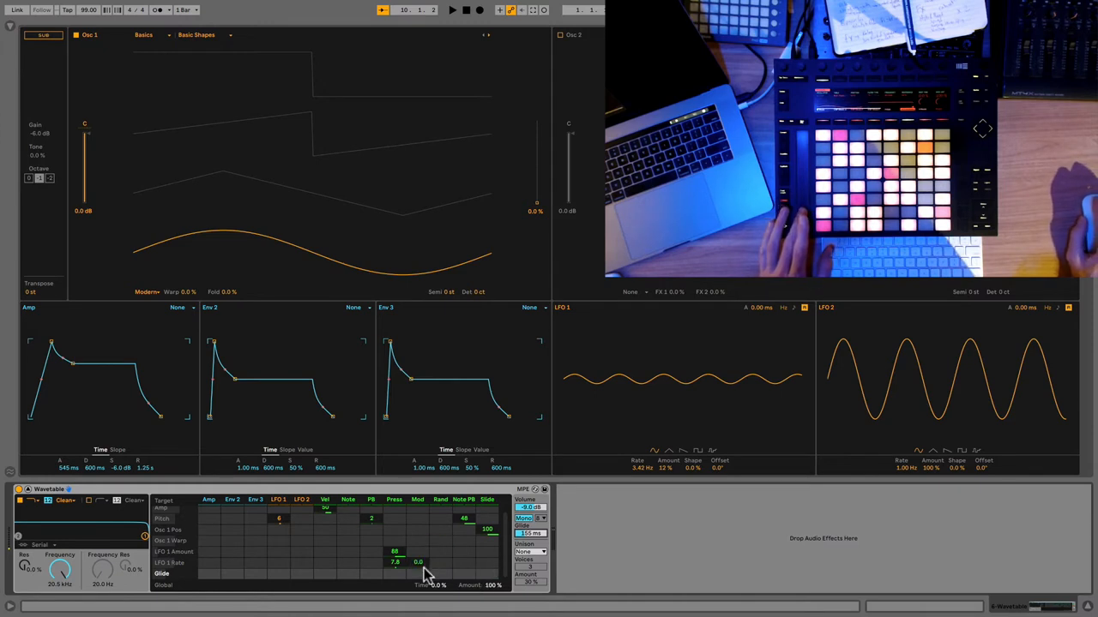
- Drag a modulation amount onto the Glide row of Wavetable's matrix
drag(419, 562, 418, 570)
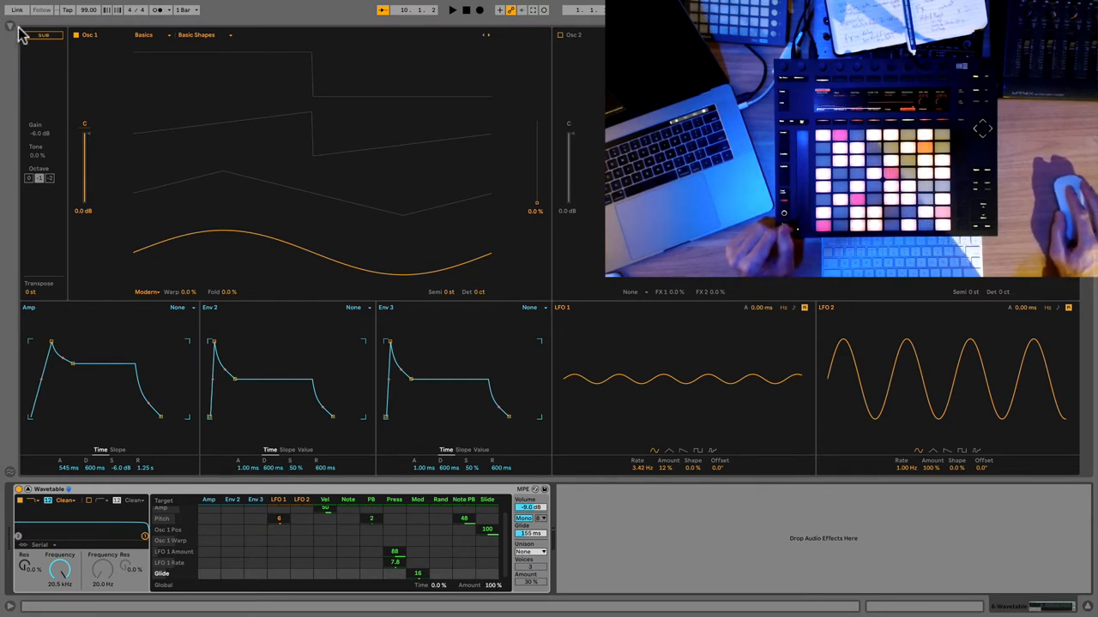
- Collapse Wavetable's expanded editor back into the device chain under Session View
click(10, 26)
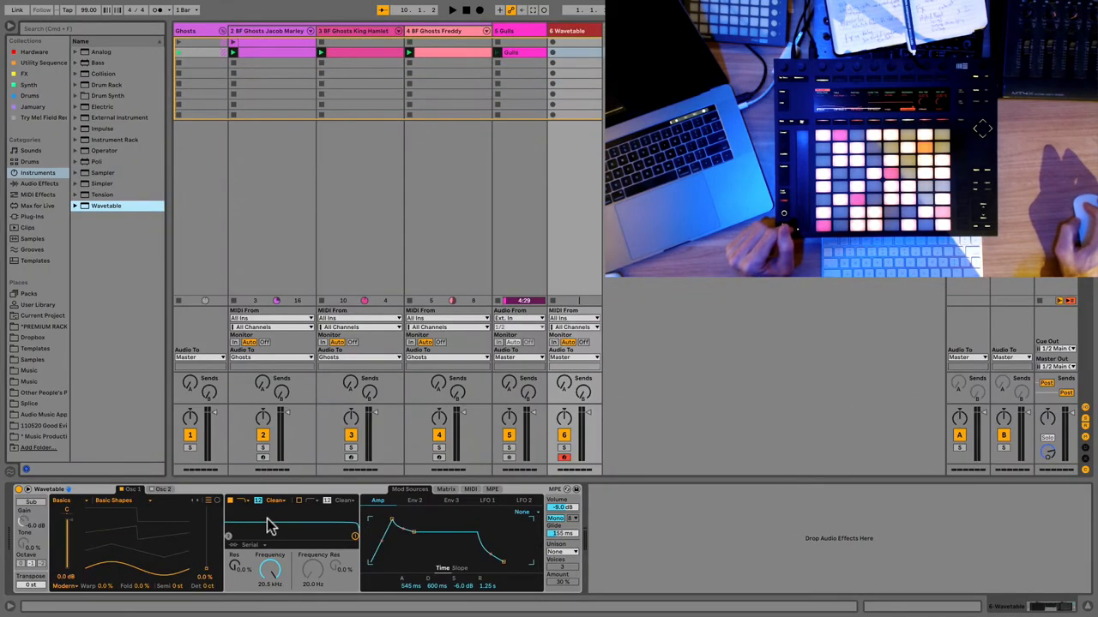
click(40, 184)
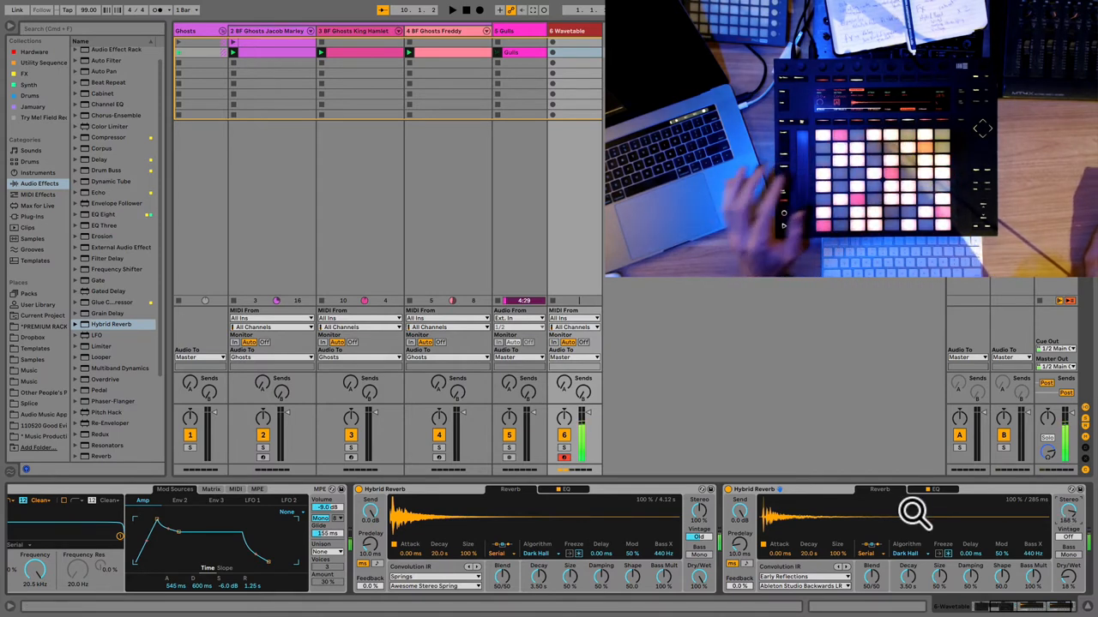
mouse_move(472, 243)
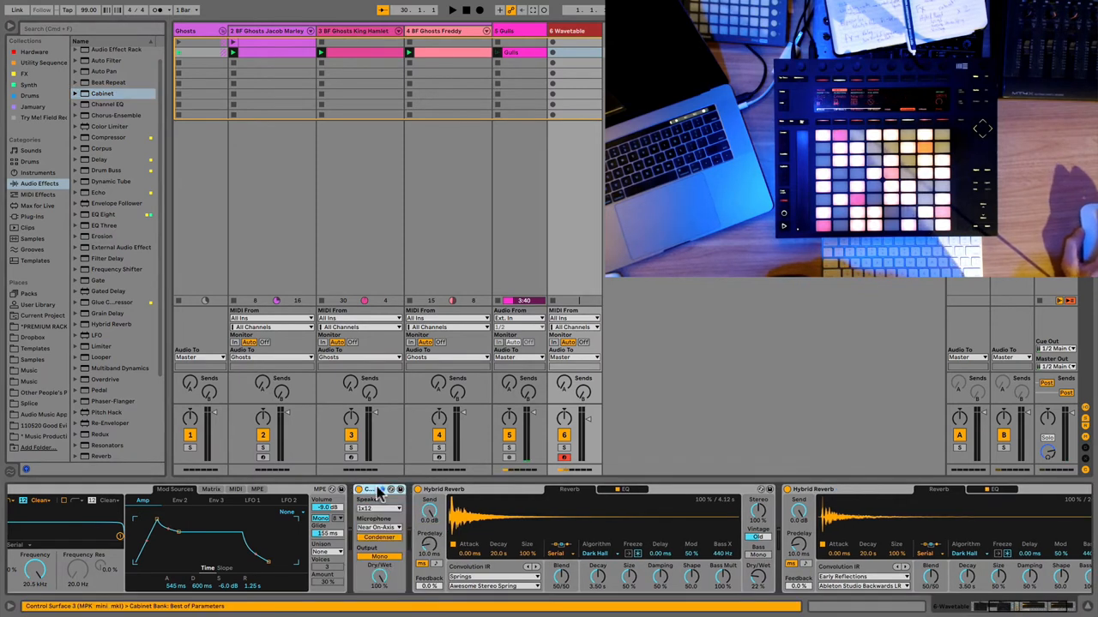
click(376, 539)
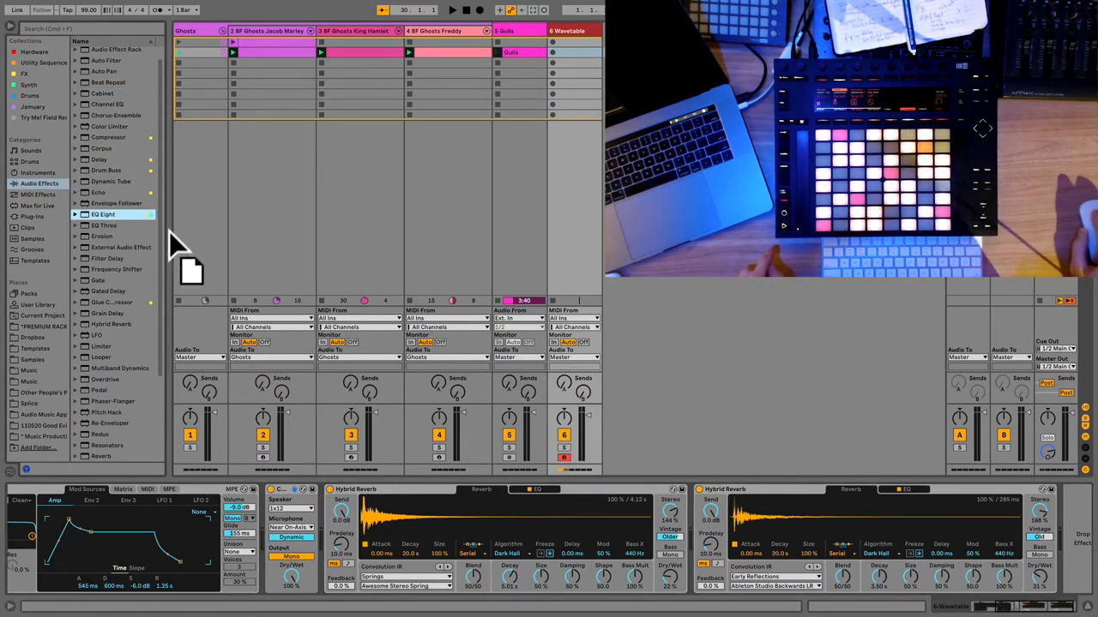
mouse_move(106, 174)
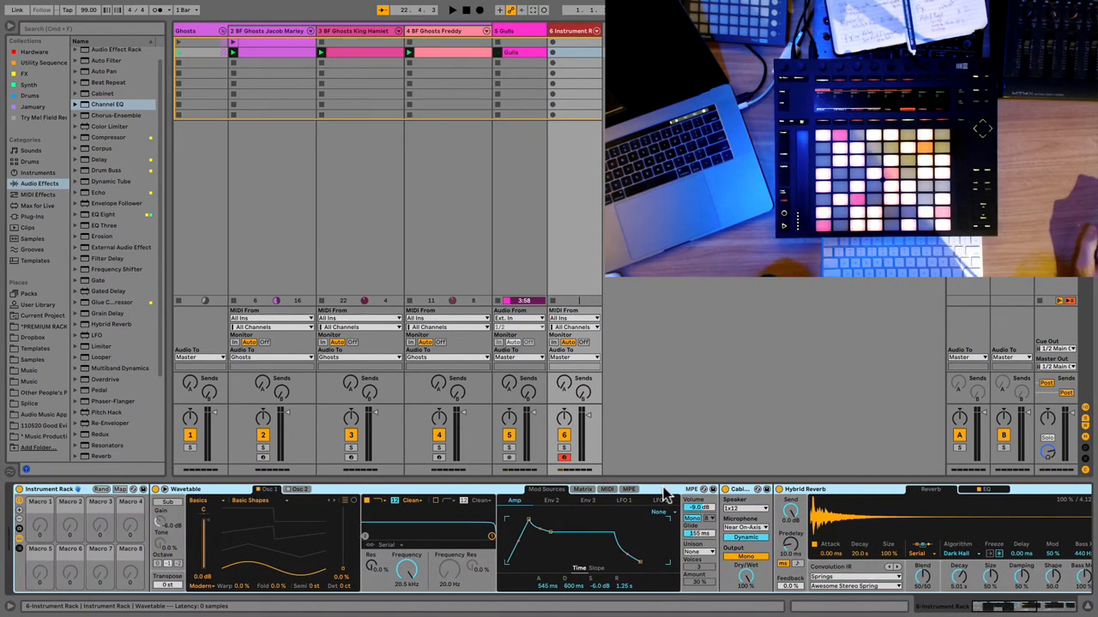
mouse_move(494, 498)
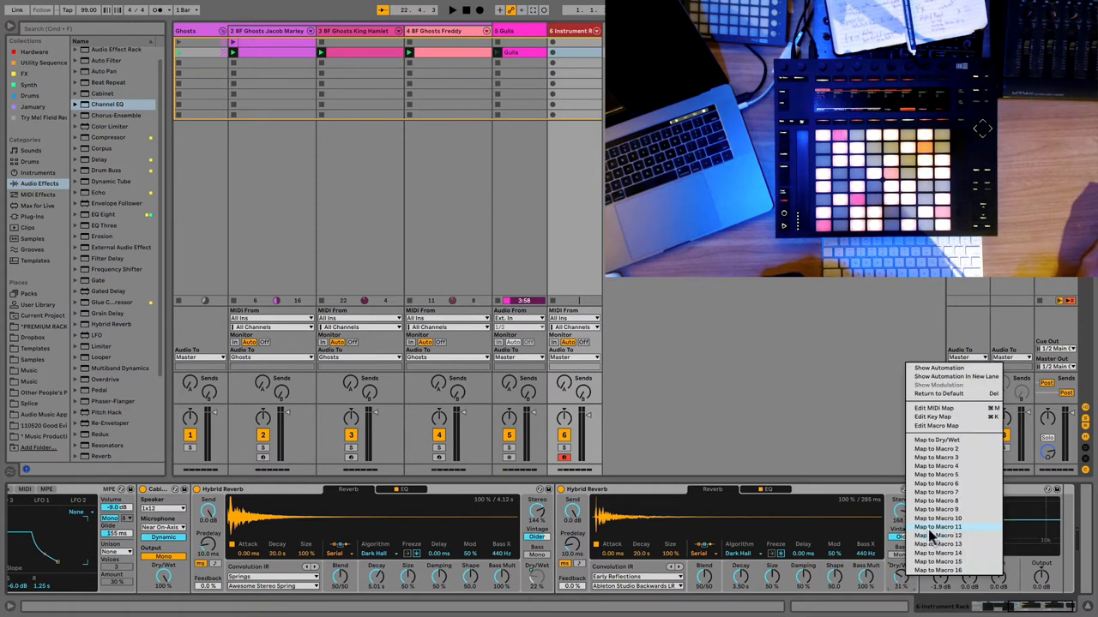
- Map several reverb and Channel EQ parameters to the Instrument Rack's macro knobs
click(936, 527)
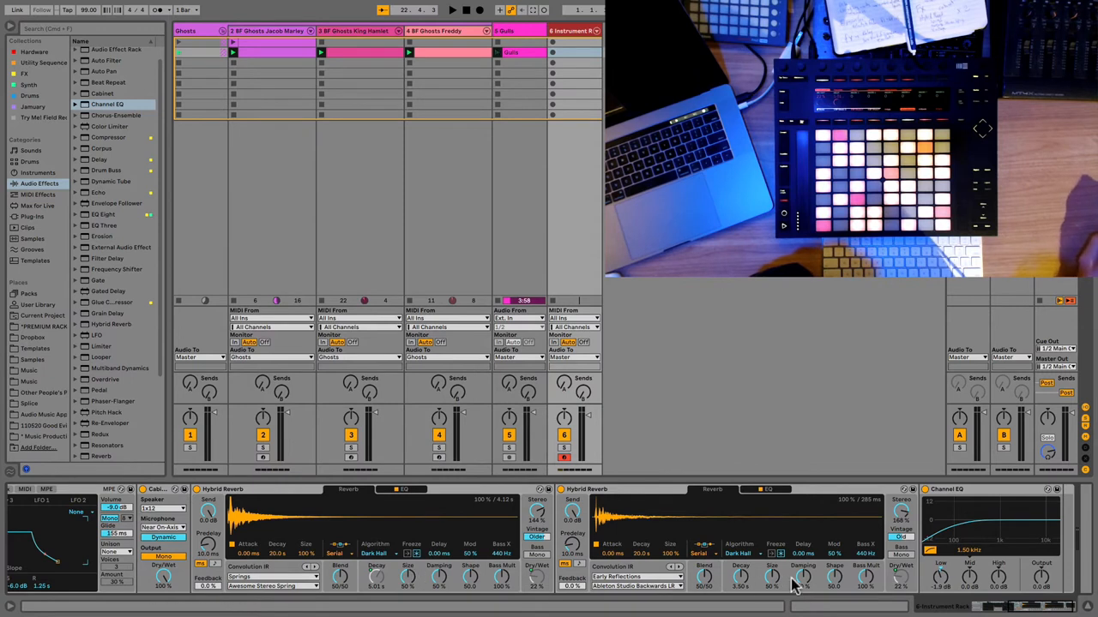
right_click(790, 587)
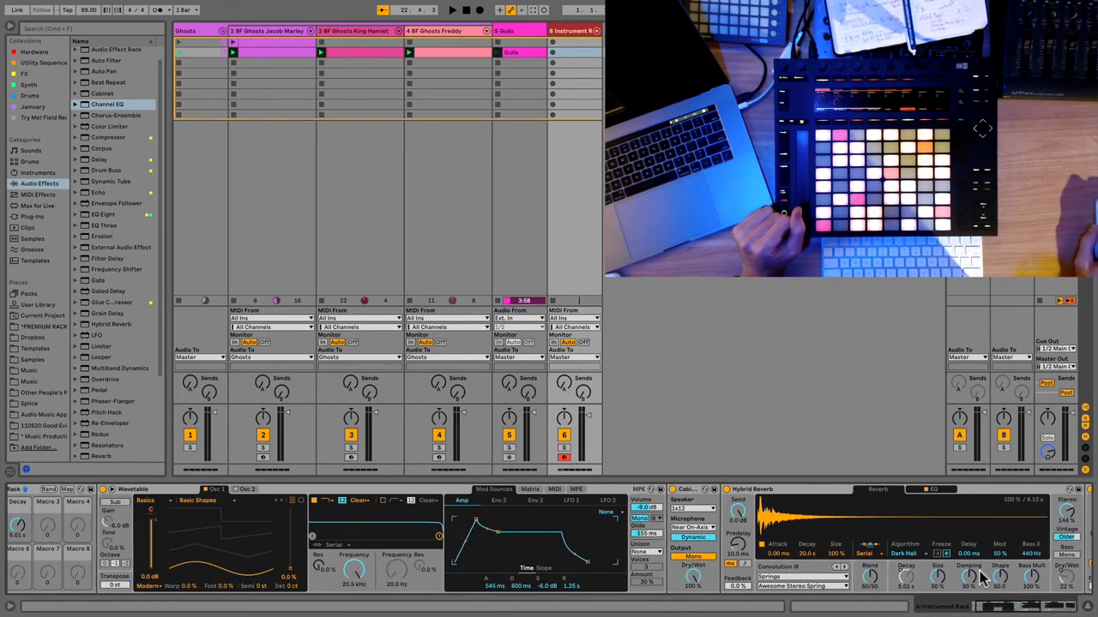
right_click(968, 576)
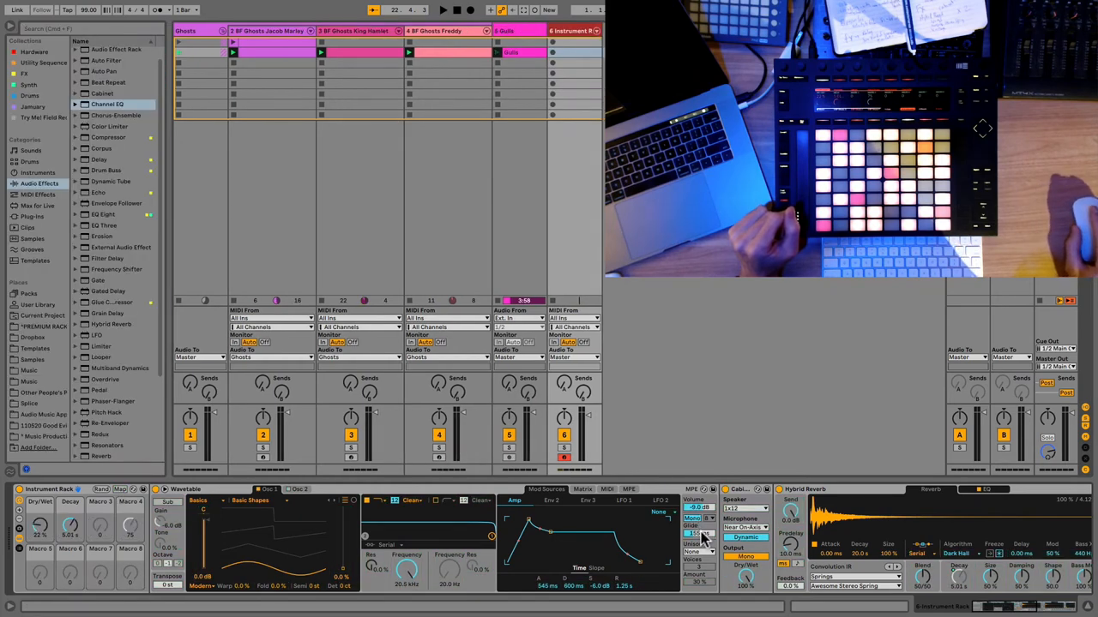
right_click(700, 533)
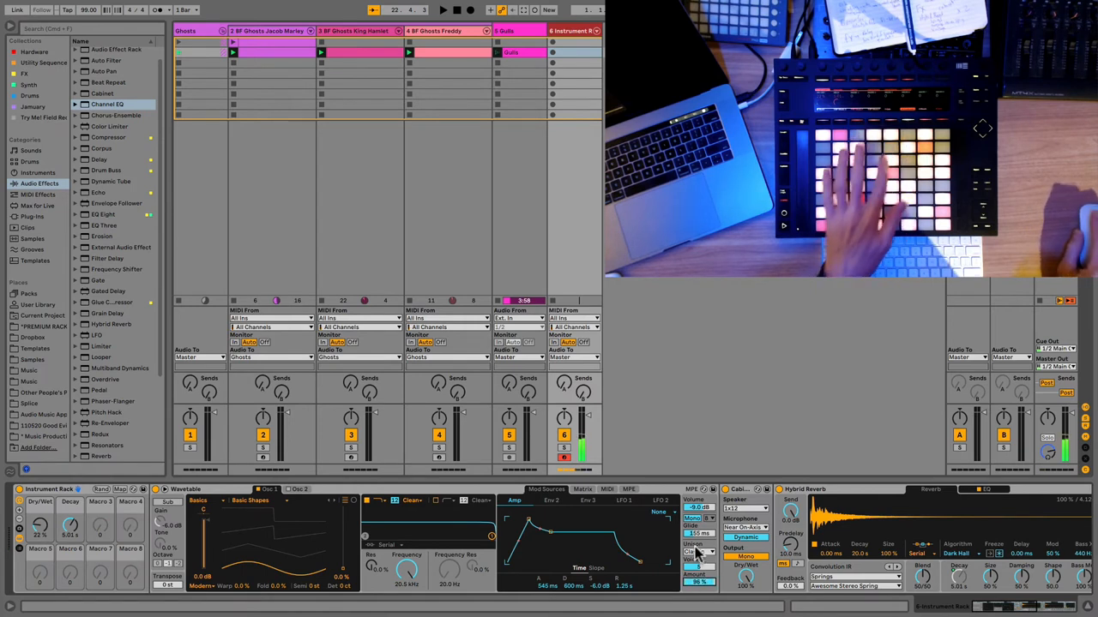
- Adjust a setting on the Cabinet placed between Wavetable and Hybrid Reverb
click(700, 552)
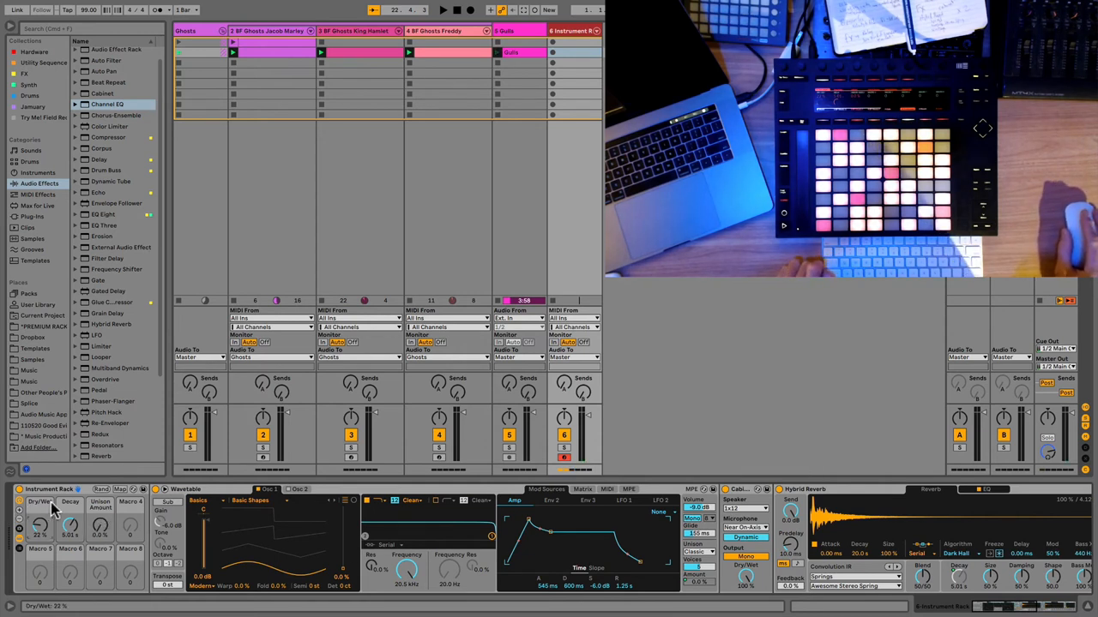
mouse_move(103, 511)
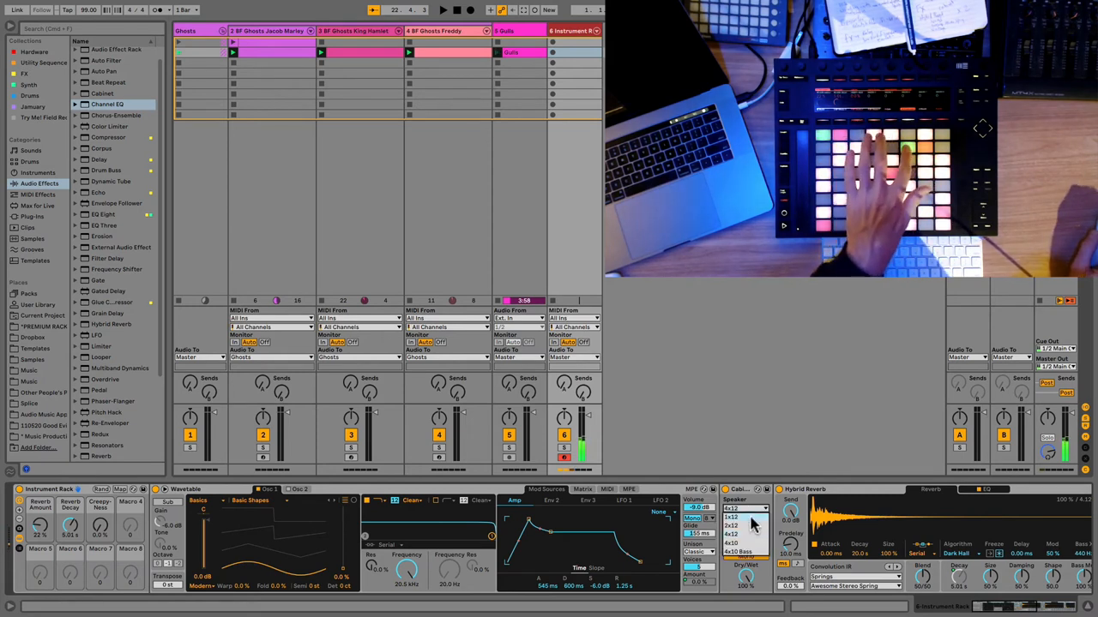
- Choose a different speaker configuration in the Cabinet for the theremin sound
click(746, 518)
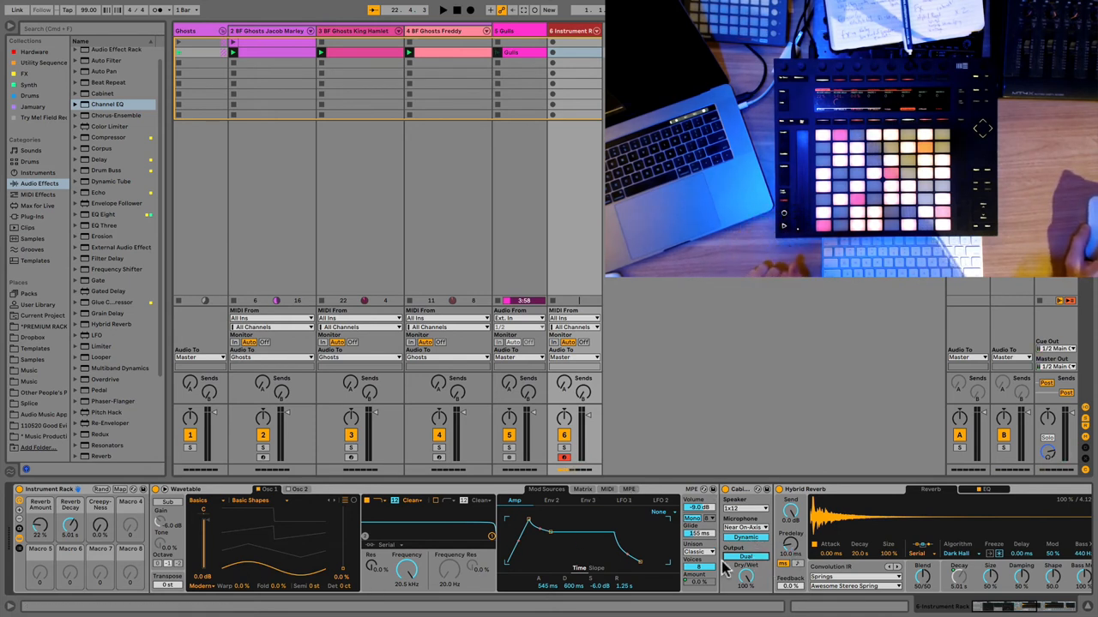
mouse_move(849, 555)
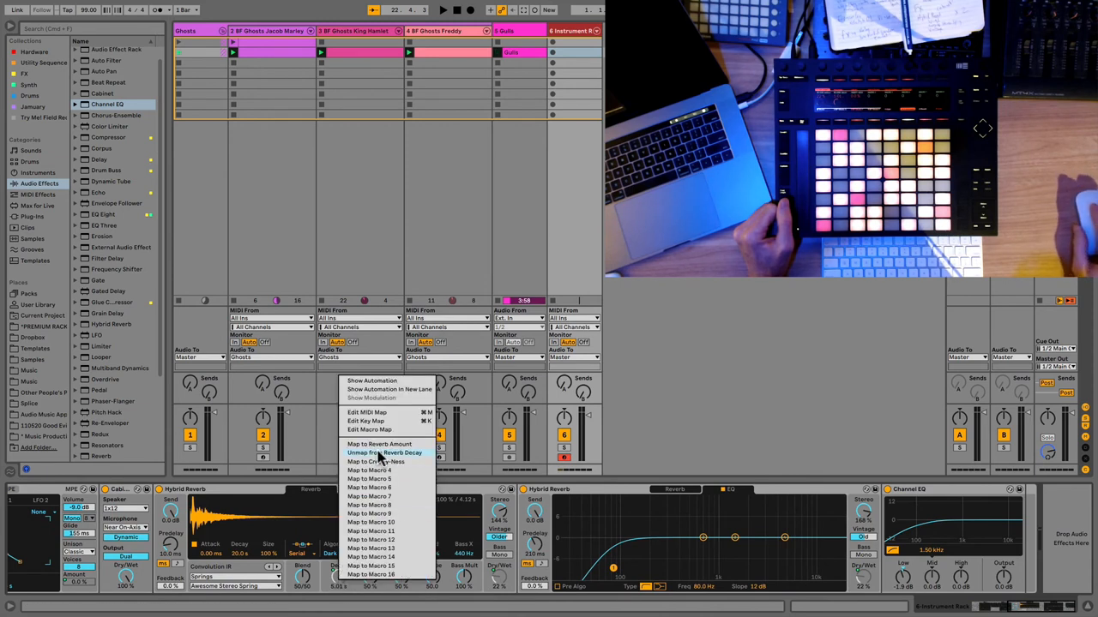
mouse_move(381, 462)
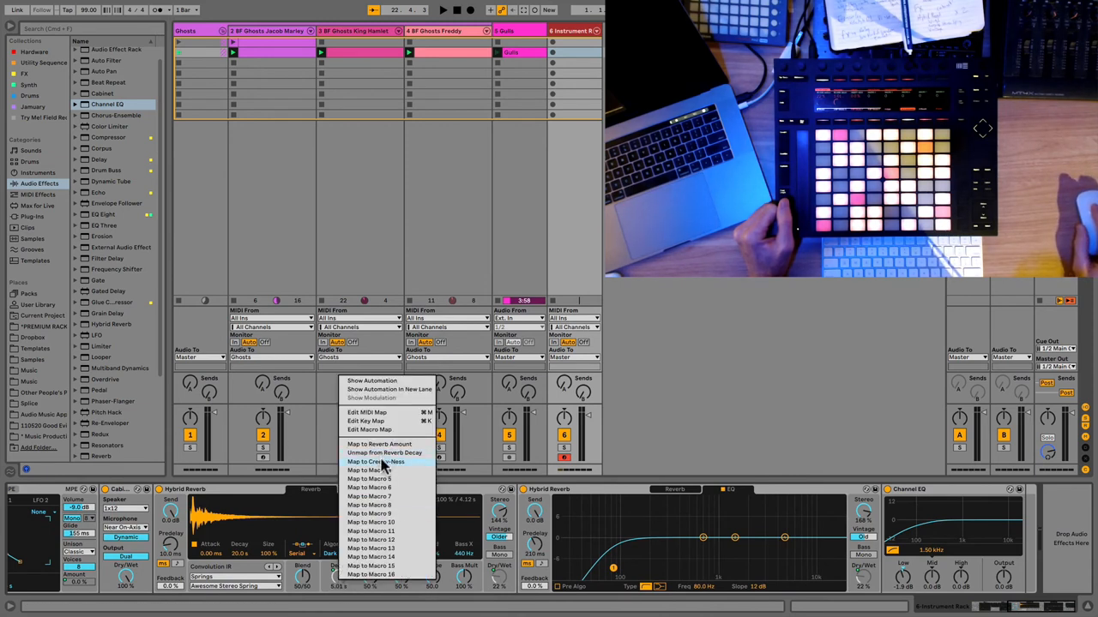
mouse_move(384, 466)
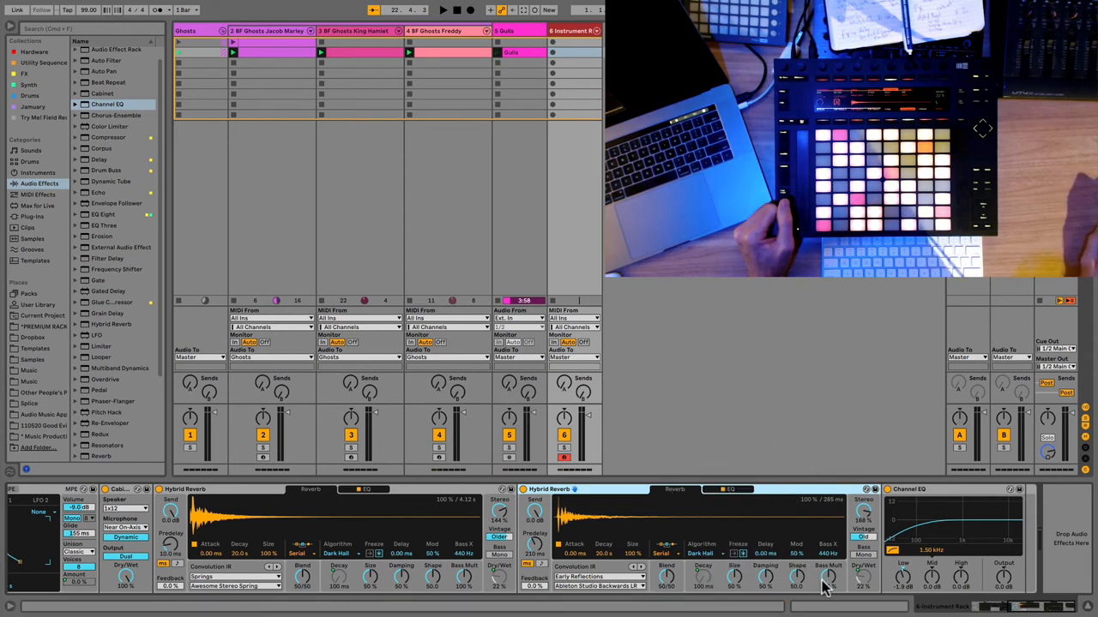
- Map a second Hybrid Reverb parameter to the rack's Reverb Decay macro
right_click(827, 574)
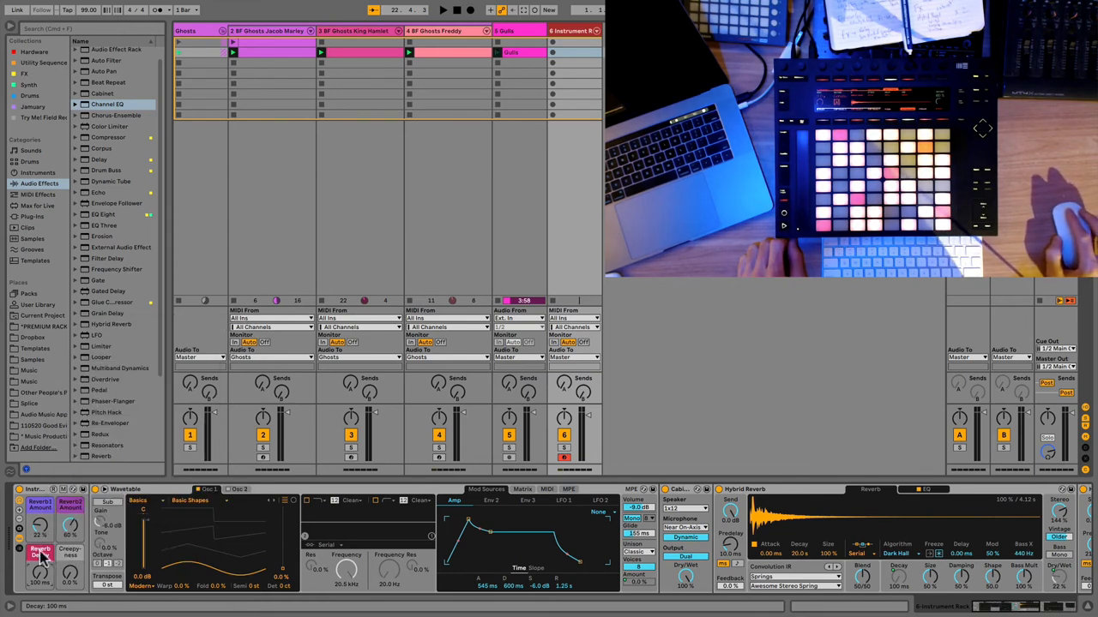
- Set Halloween colours on the rack's macro controls via their context menus
right_click(41, 551)
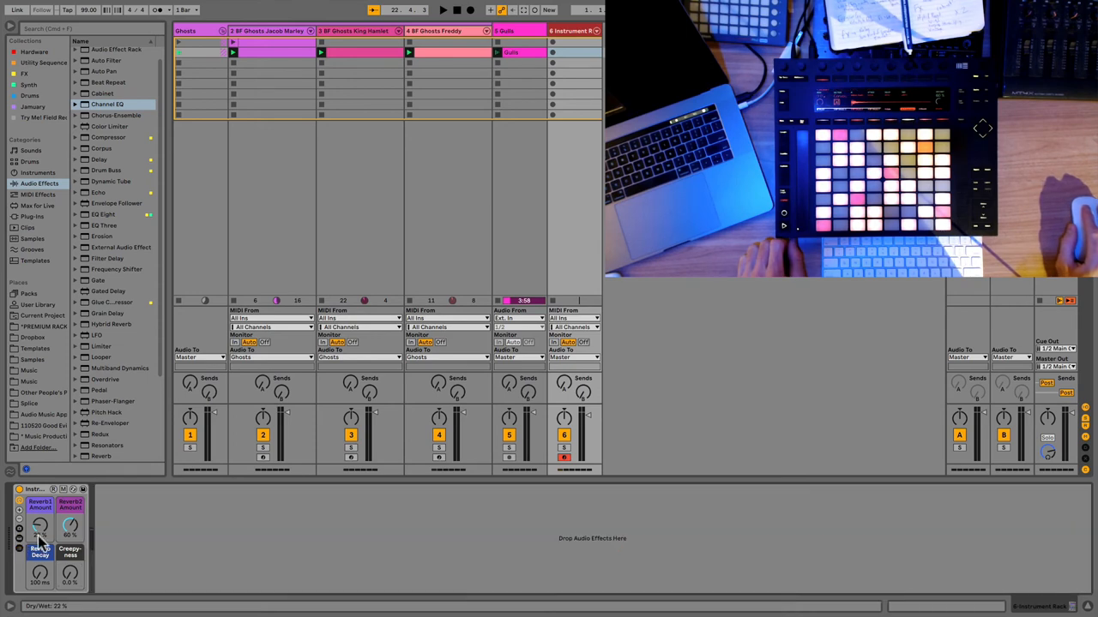
right_click(39, 523)
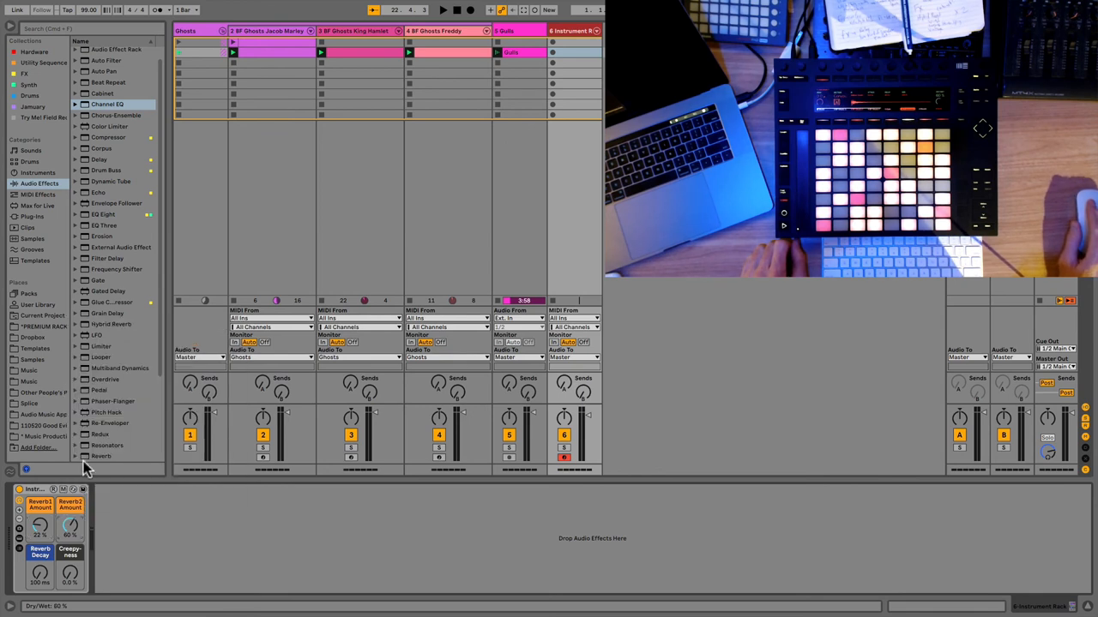
right_click(41, 508)
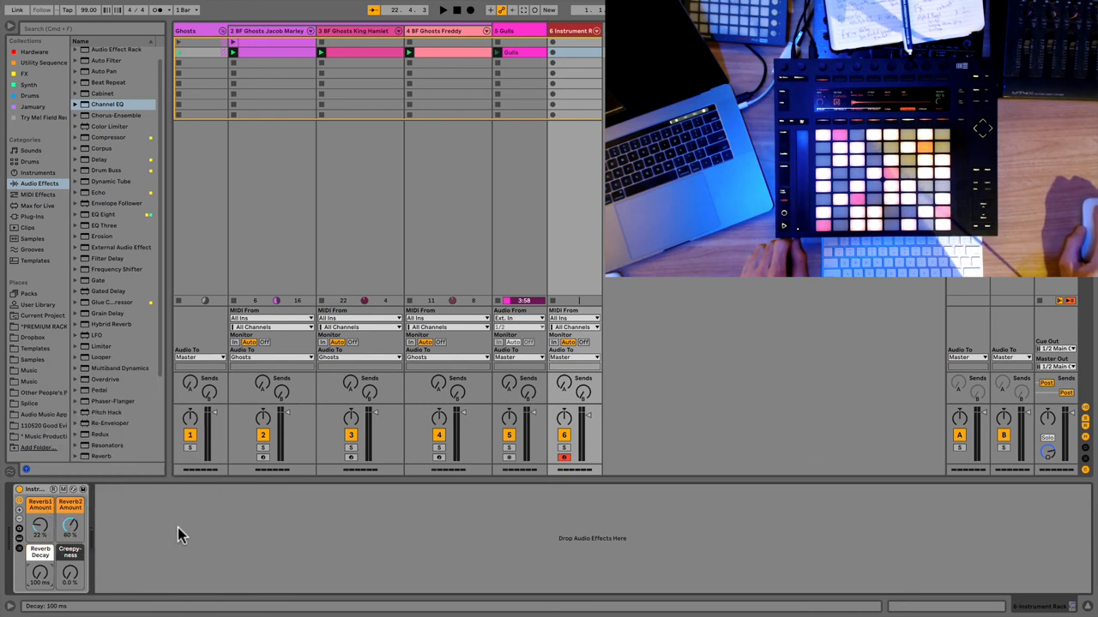
mouse_move(48, 514)
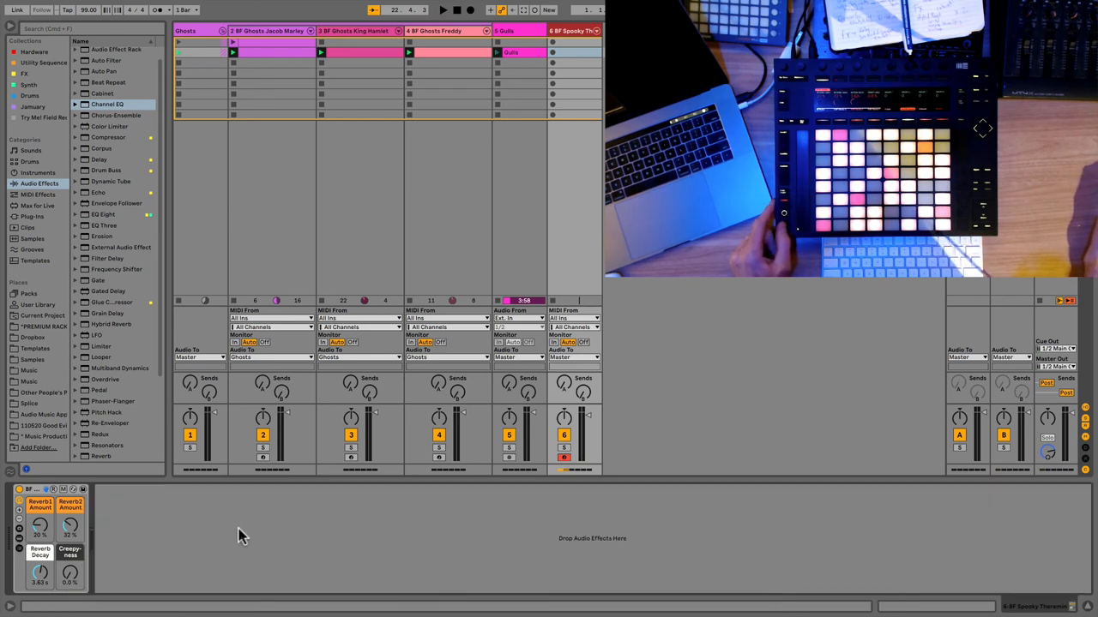
- Confirm the track rename so its title begins with BF Spooky
click(442, 10)
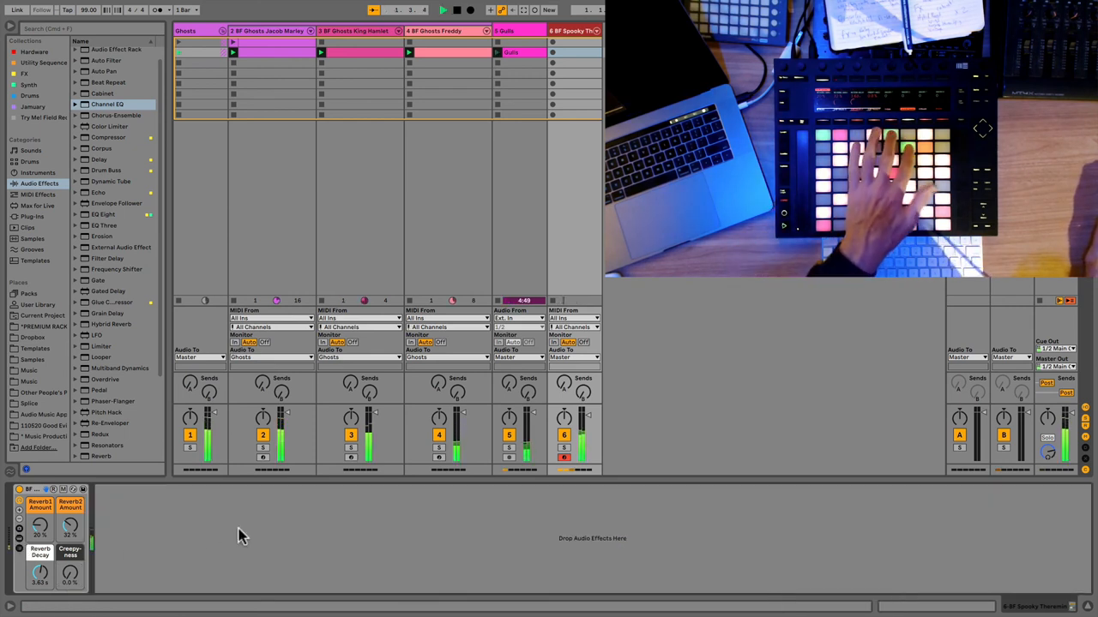